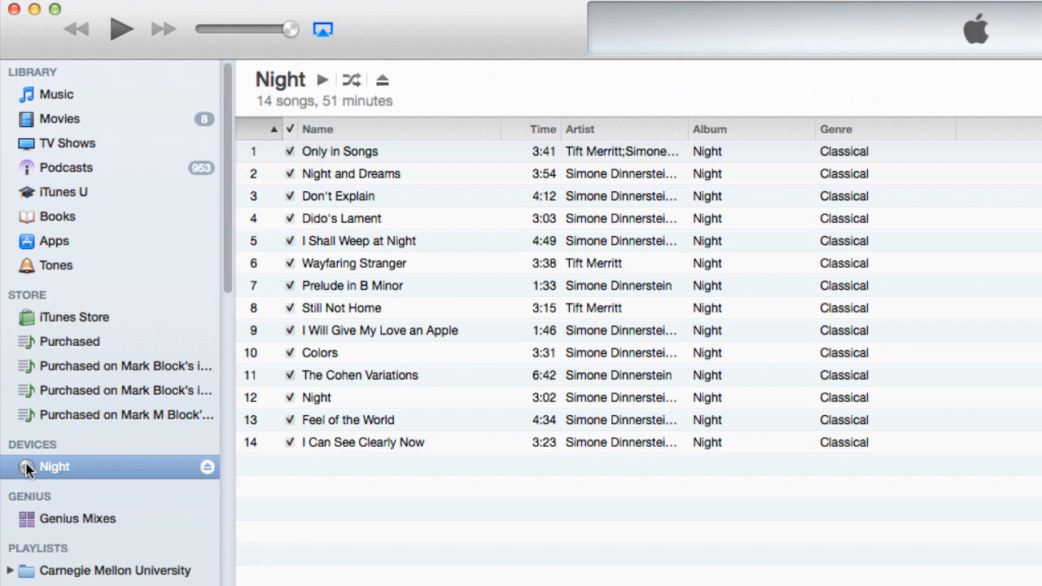
mouse_move(56, 94)
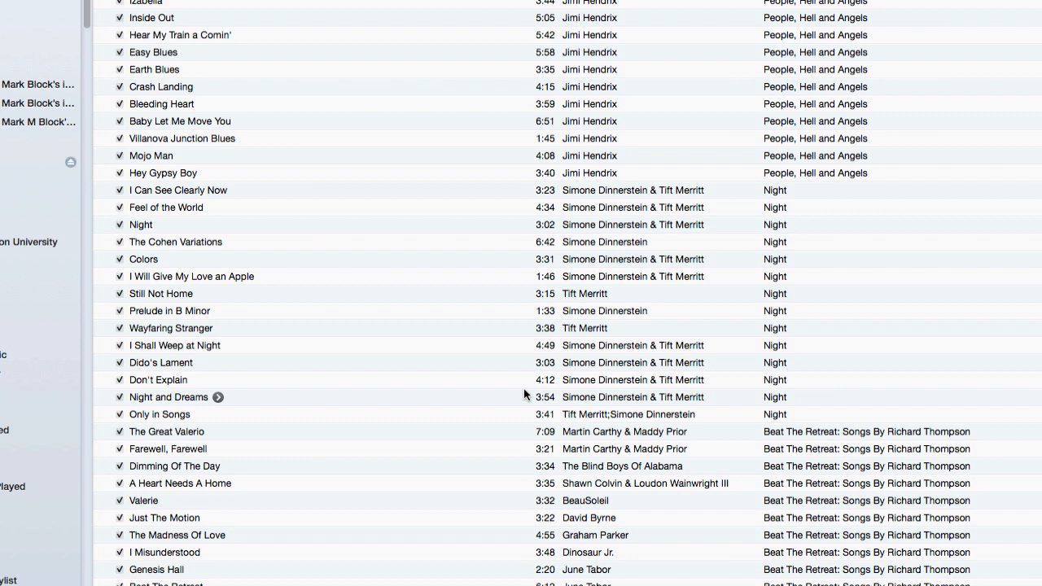
mouse_move(664, 244)
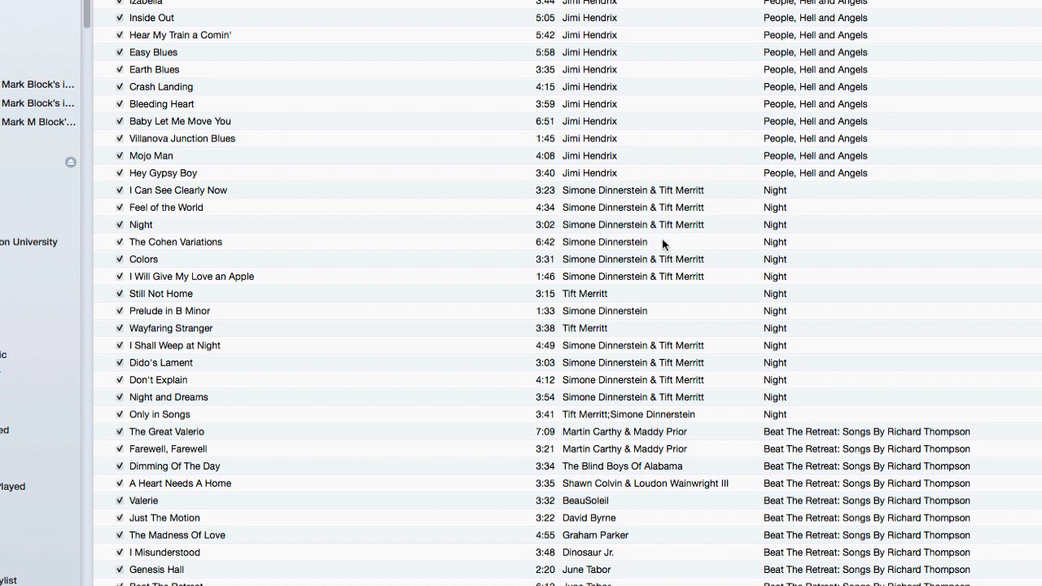
mouse_move(752, 262)
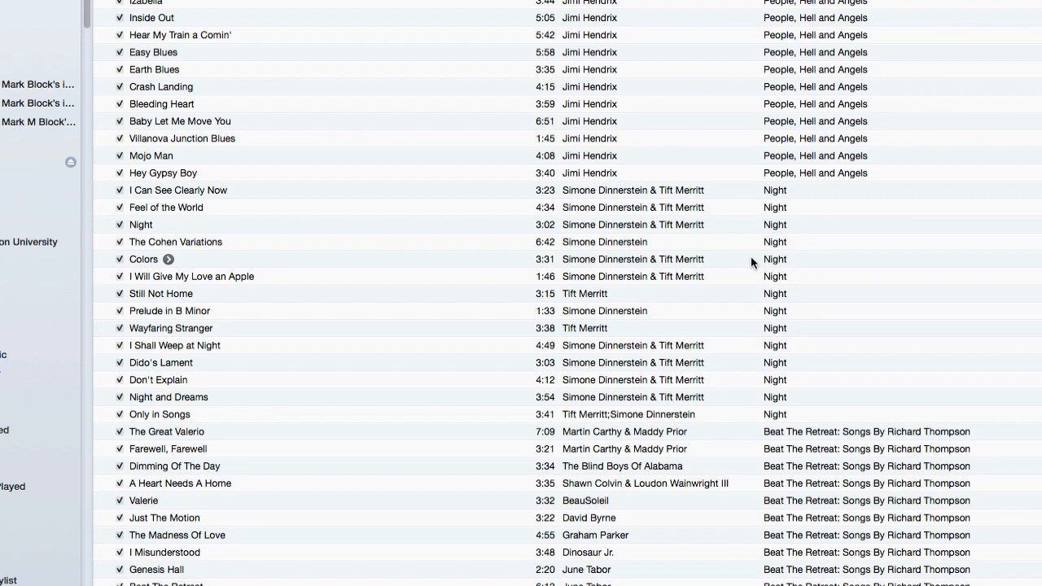
mouse_move(664, 195)
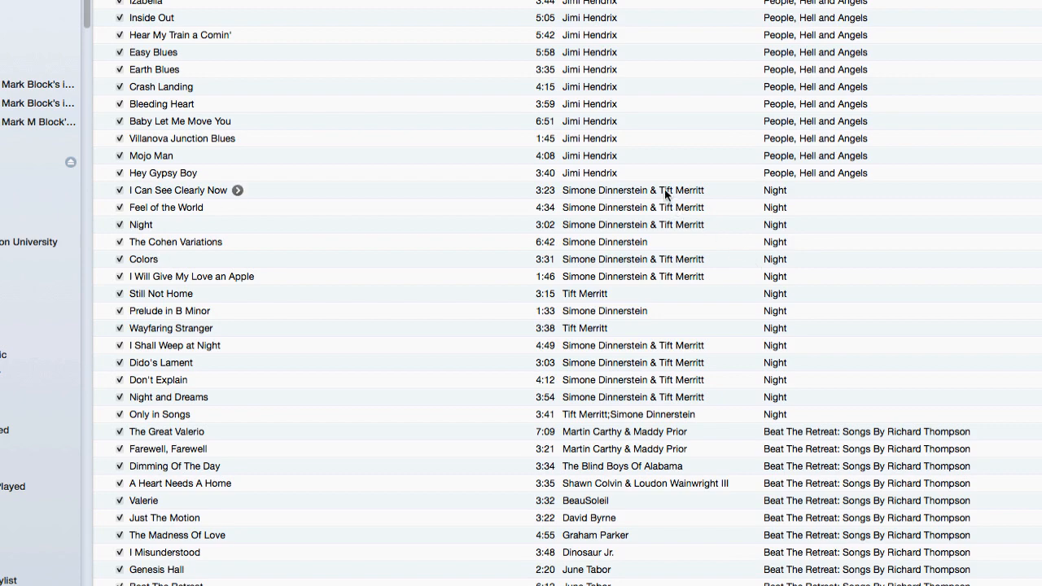
Select 'I Can See Clearly Now' in the library and reveal its album in the albums grid
left_click(179, 189)
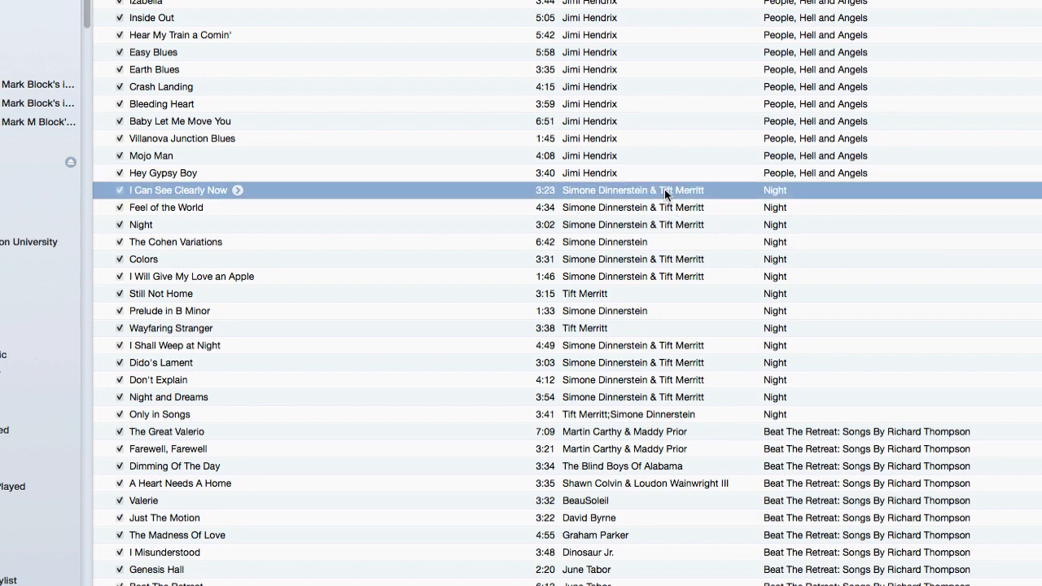
left_click(491, 52)
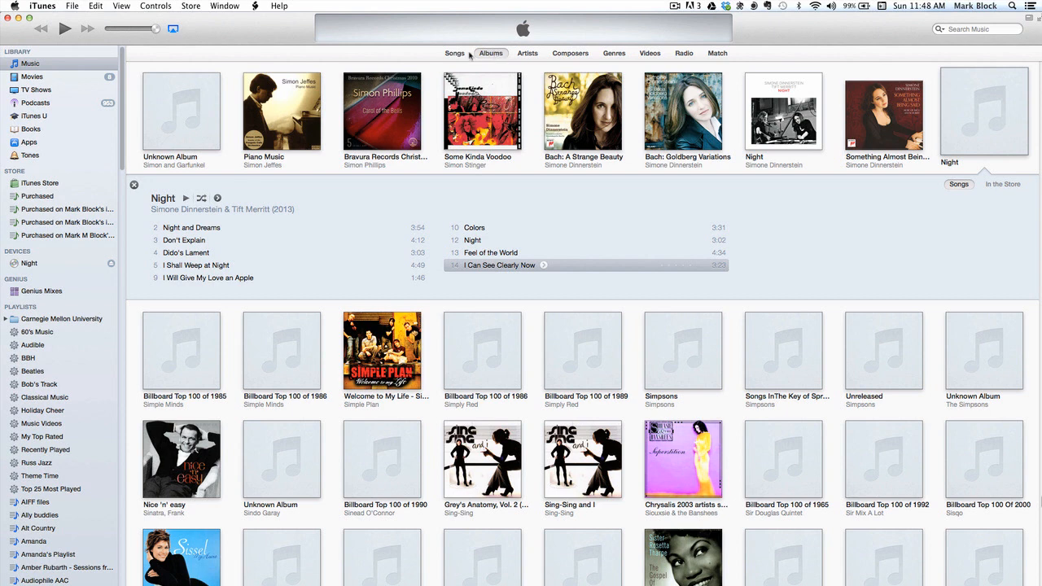
left_click(453, 52)
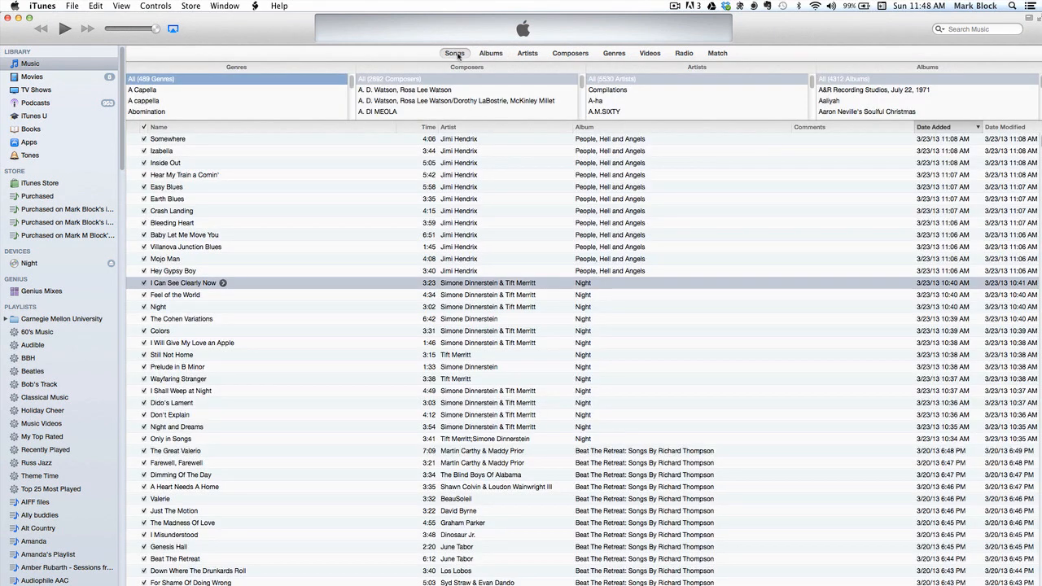
left_click(180, 317)
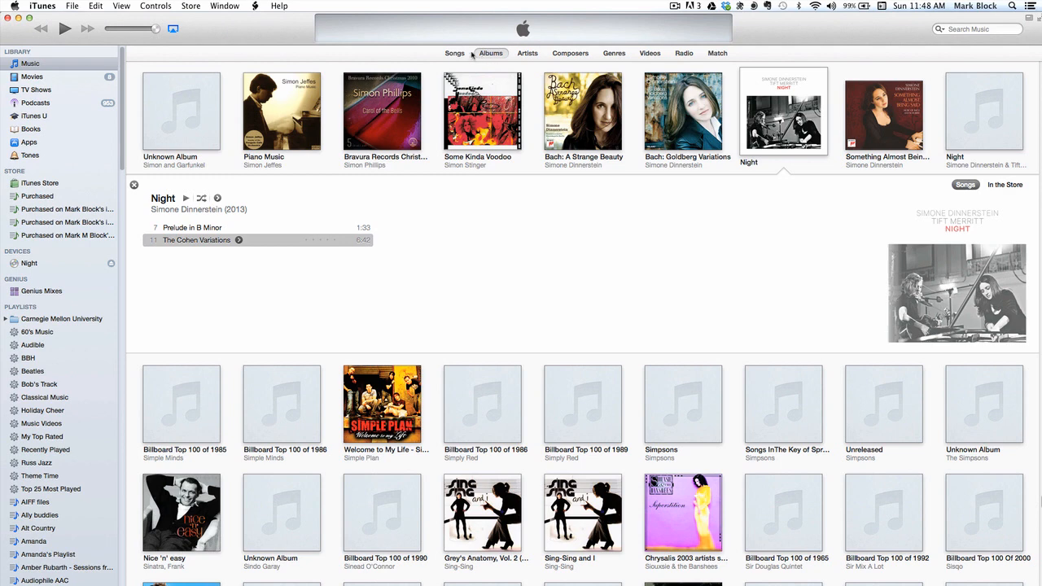
left_click(449, 52)
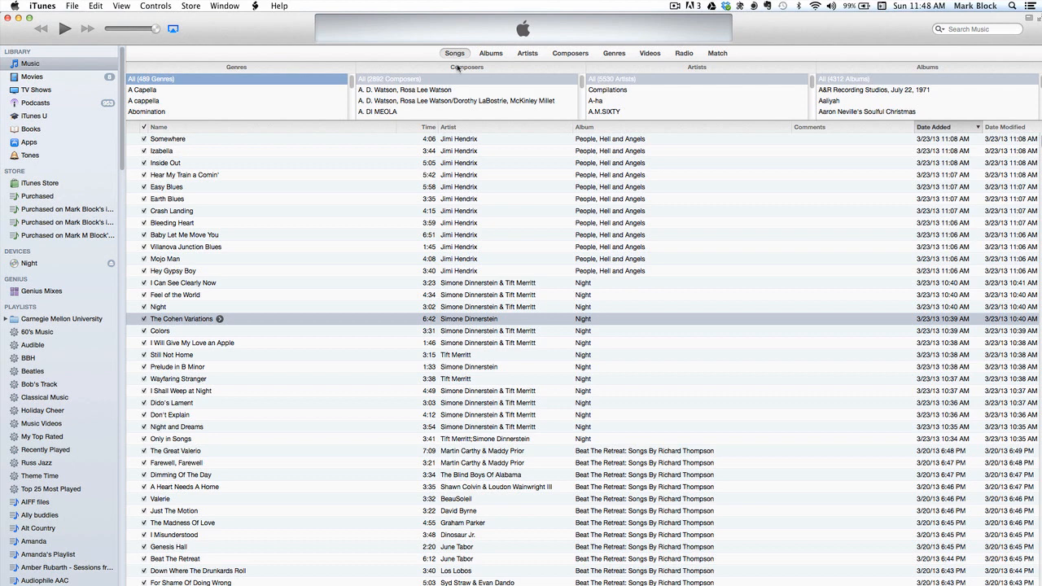
left_click(171, 355)
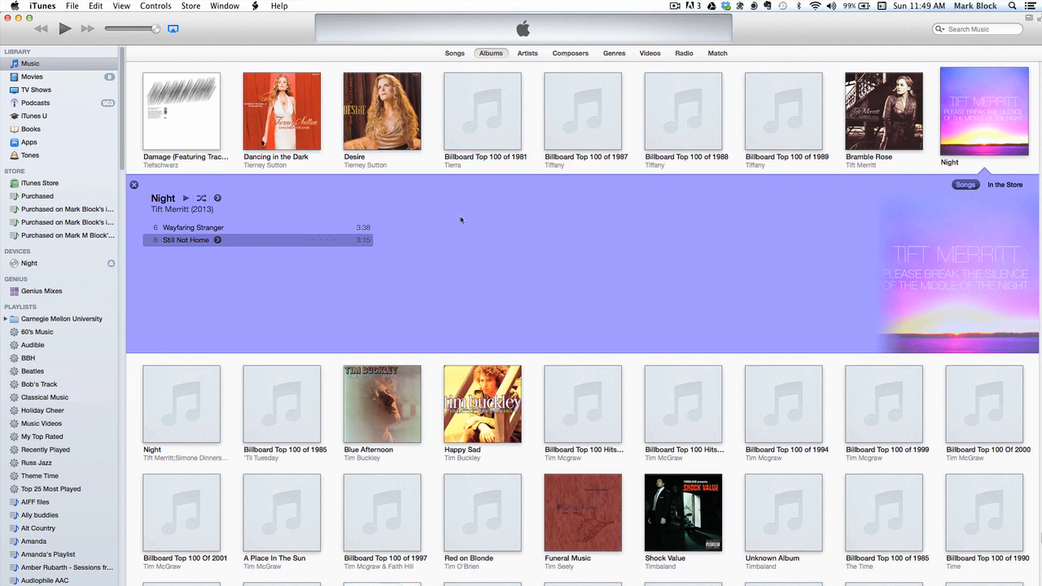
left_click(456, 52)
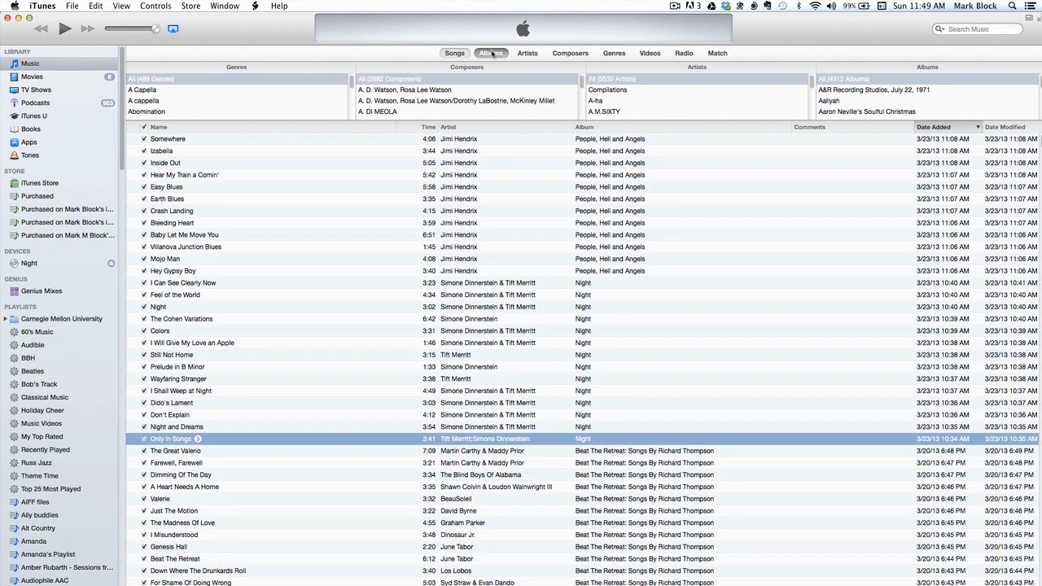
left_click(490, 52)
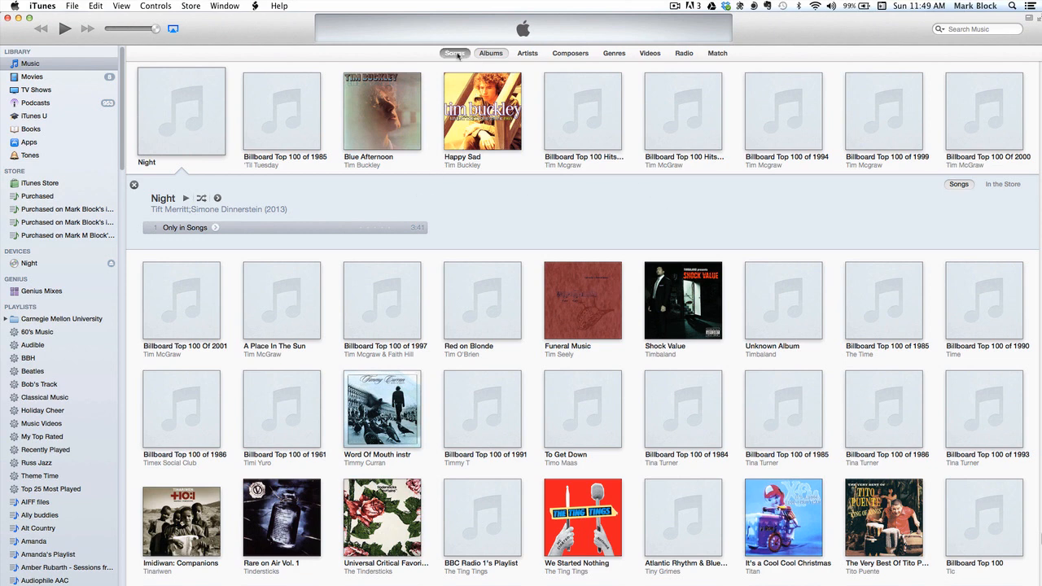
left_click(456, 52)
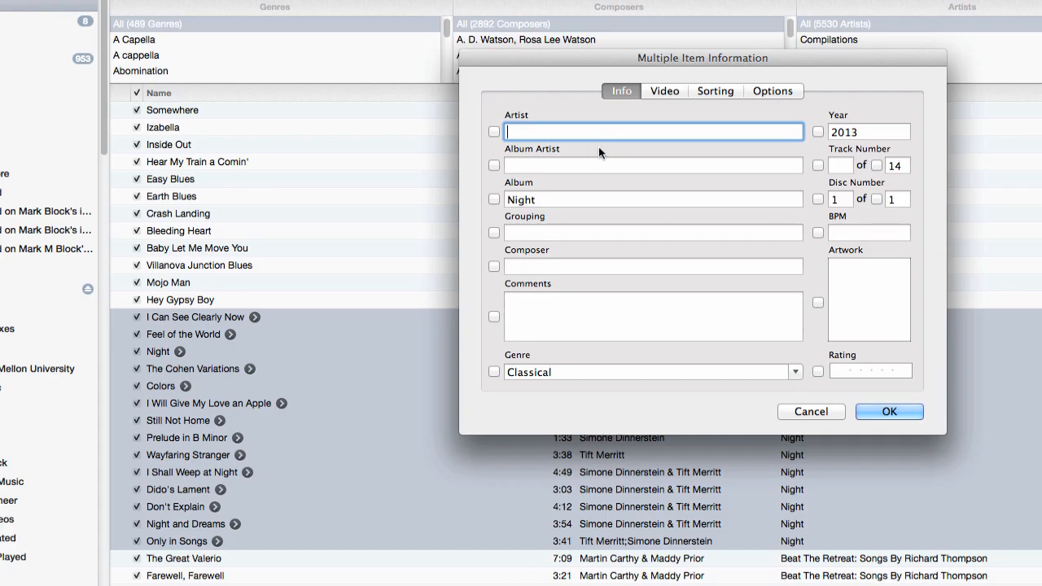
Set the album artist of all 14 Night tracks to 'Simone Dinnerstein & Tift Merritt'
type("Simon & Garfunkel")
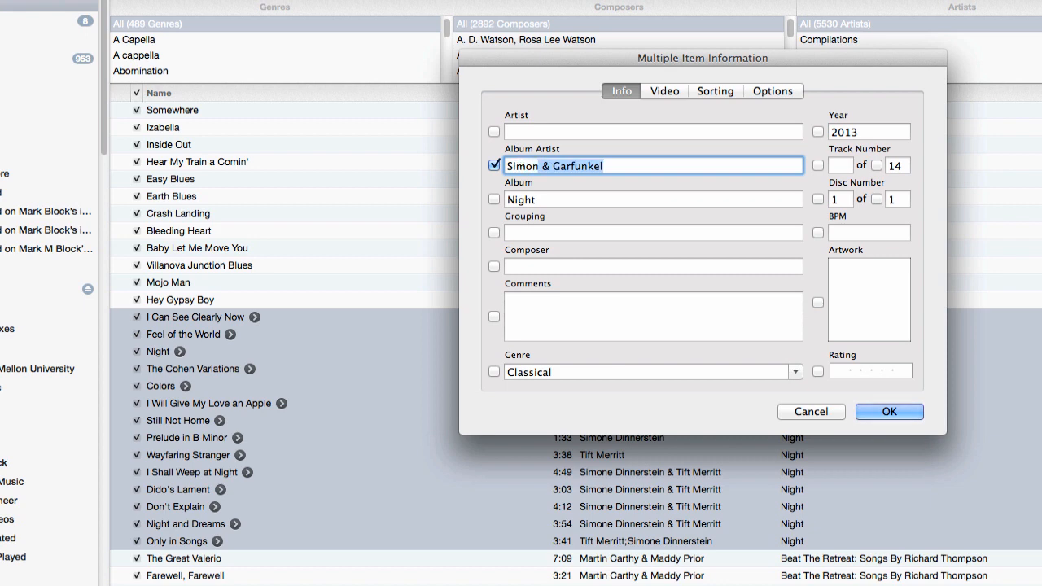
type("Simone Dinnerstein & Tift Merritt")
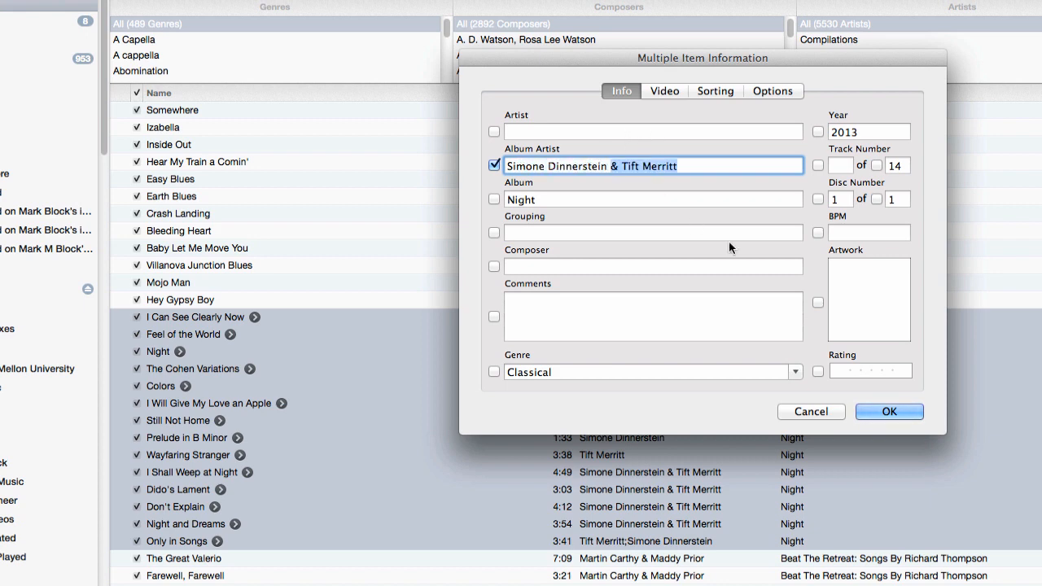
left_click(889, 412)
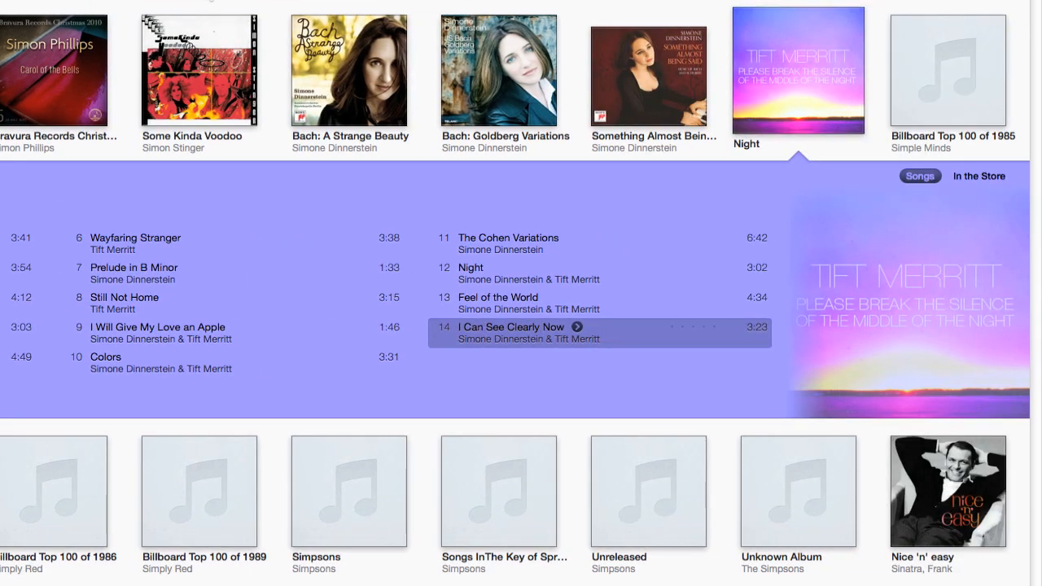
mouse_move(807, 273)
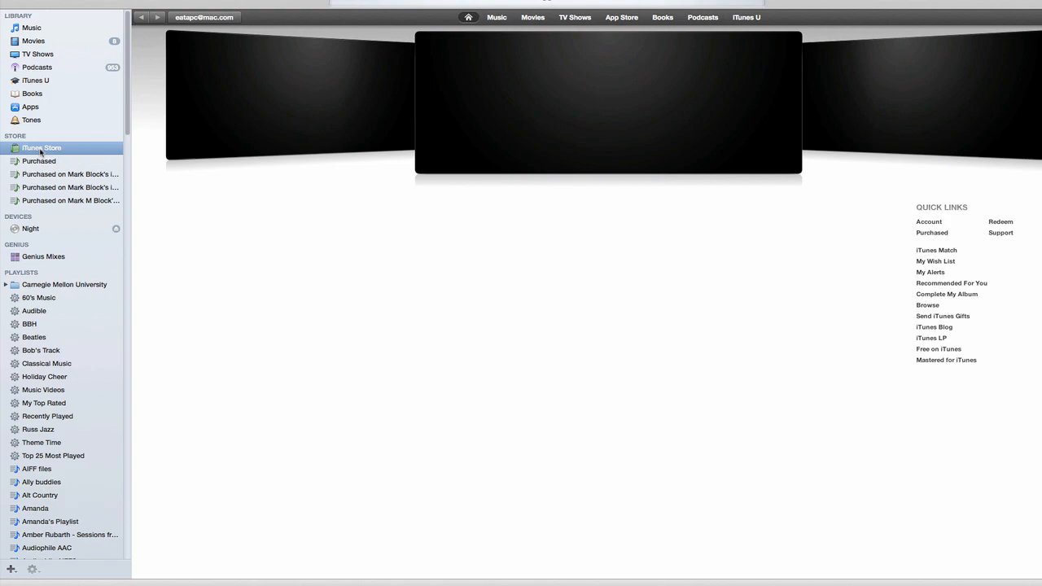
Search the iTunes Store for 'tift simone' and show the Night album by Simone Dinnerstein
left_click(41, 147)
type("t")
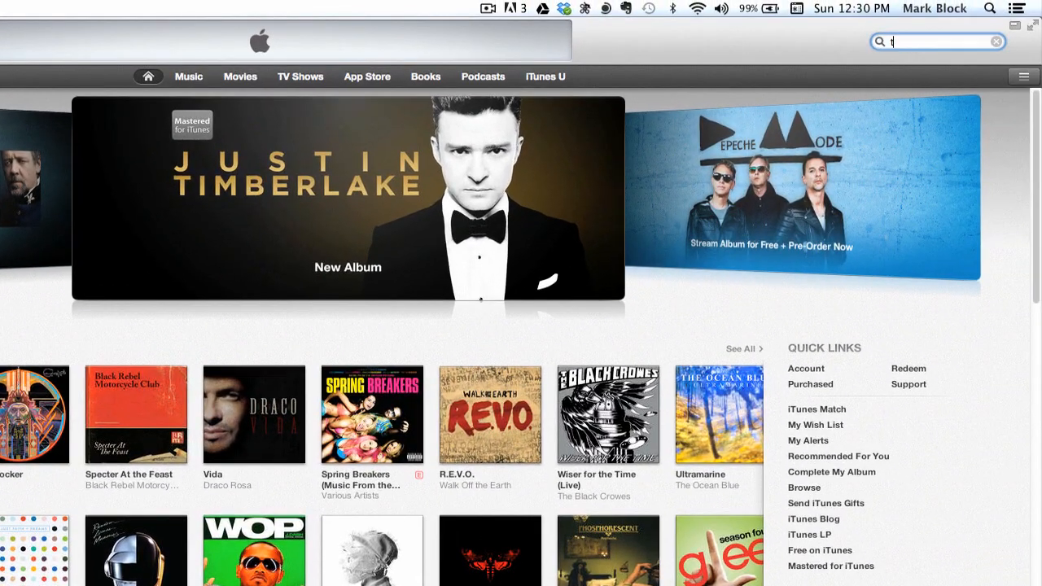
type("ift sim")
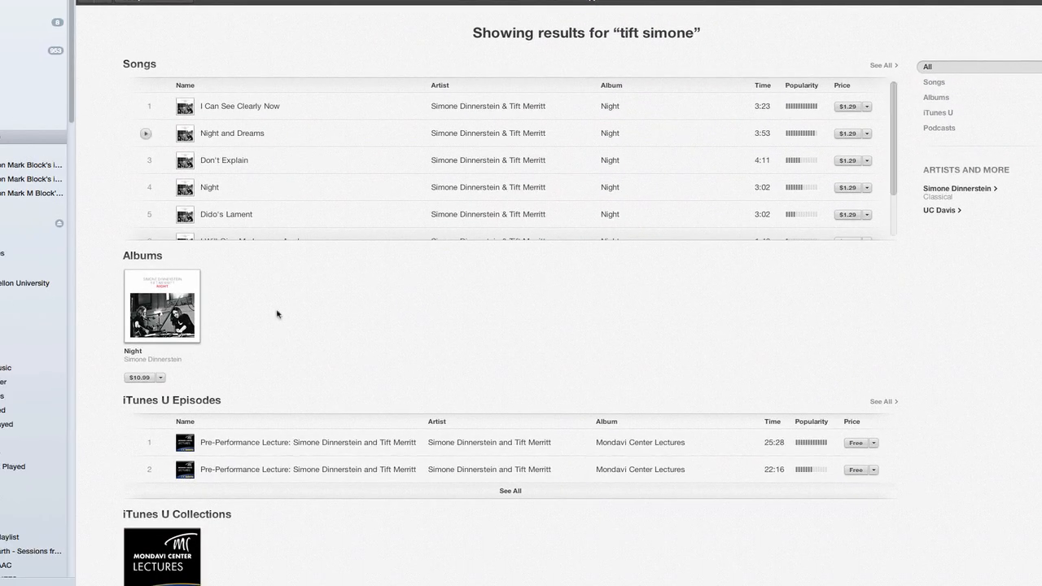
left_click(161, 306)
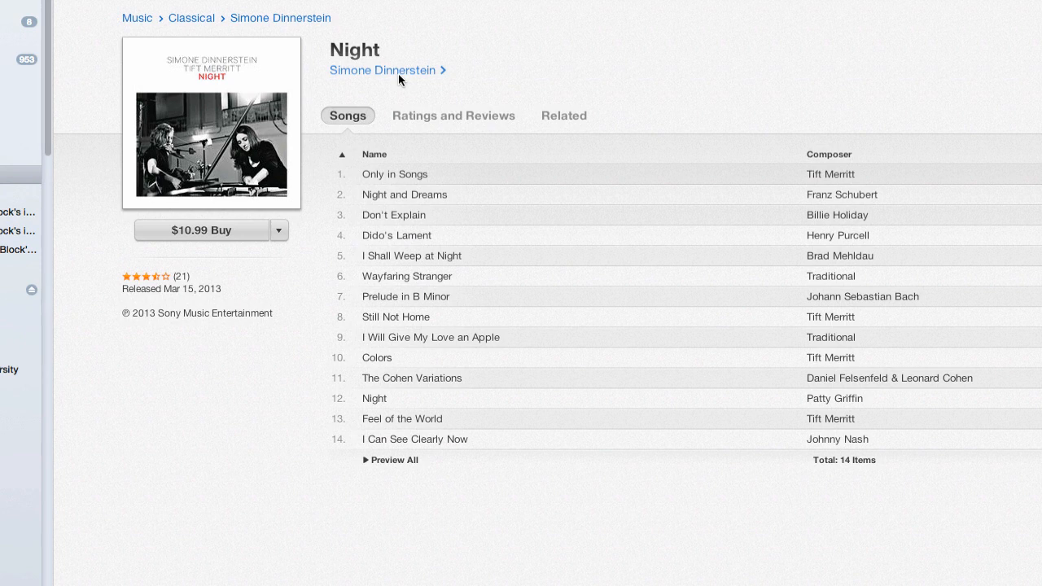
mouse_move(391, 84)
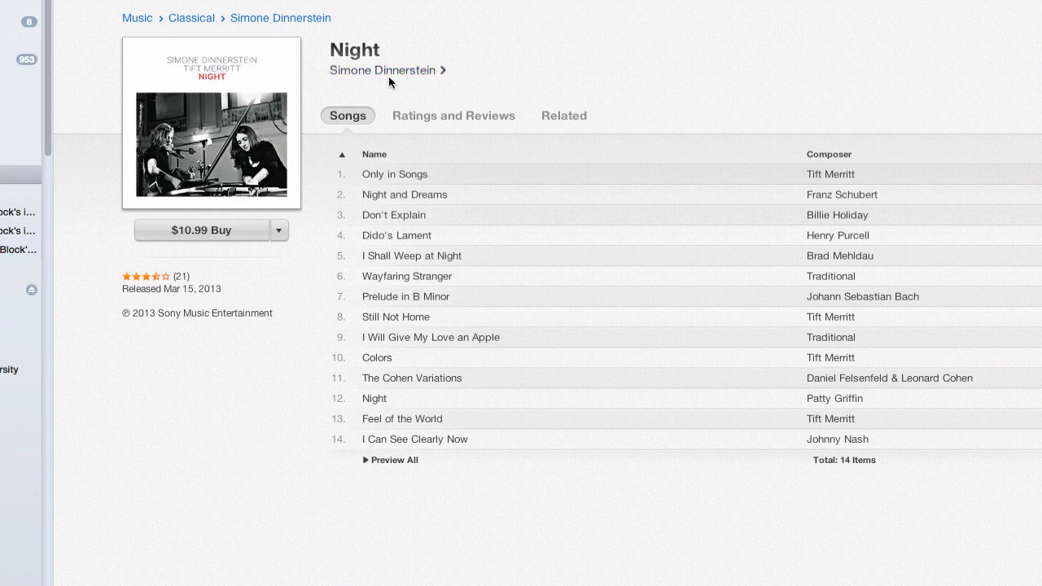
mouse_move(490, 67)
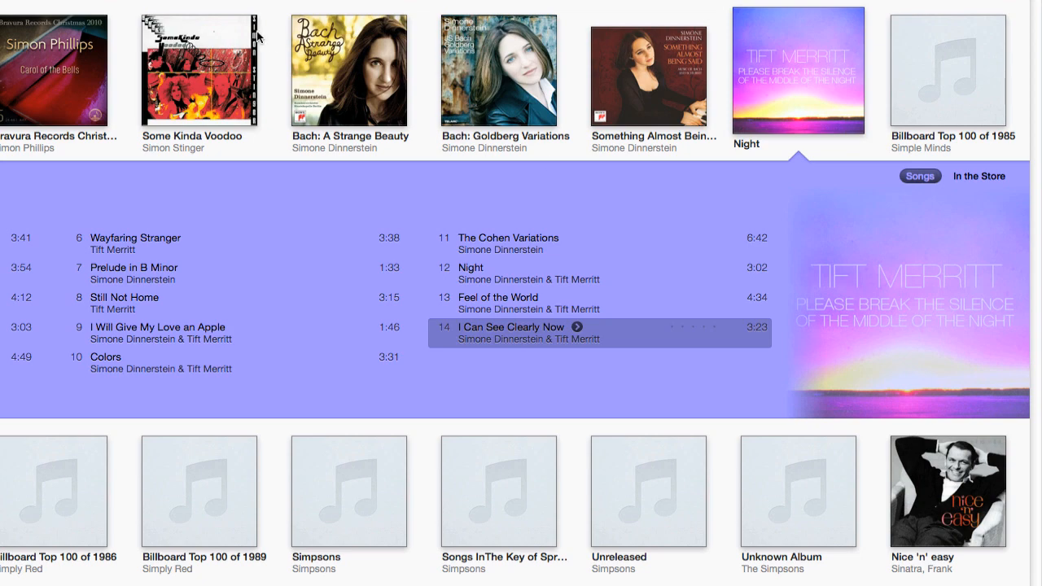
Search 'Night dinnerstein' and add the black-and-white 600x600 cover to the Night tracks
left_click(574, 9)
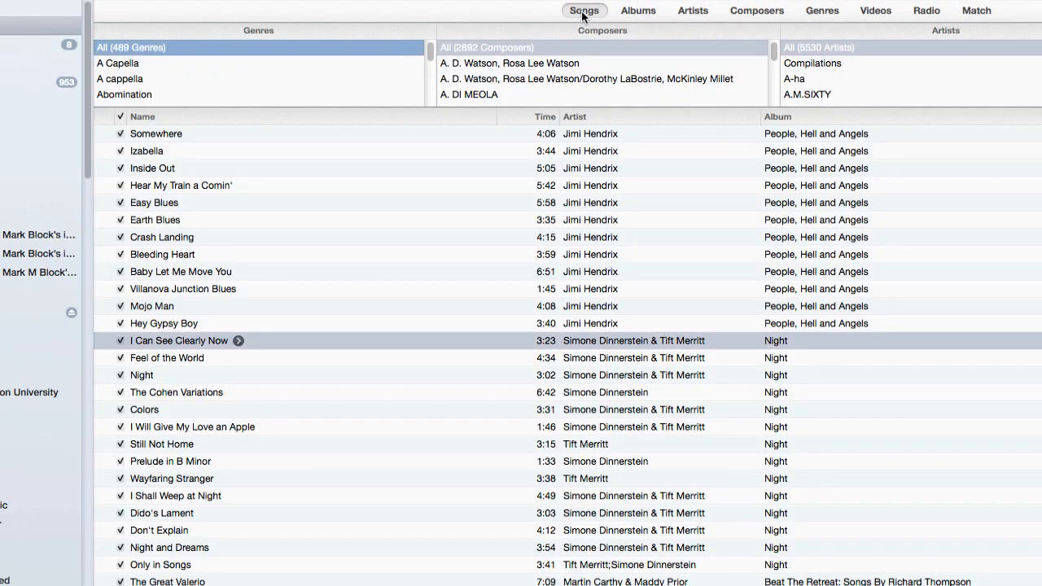
mouse_move(788, 570)
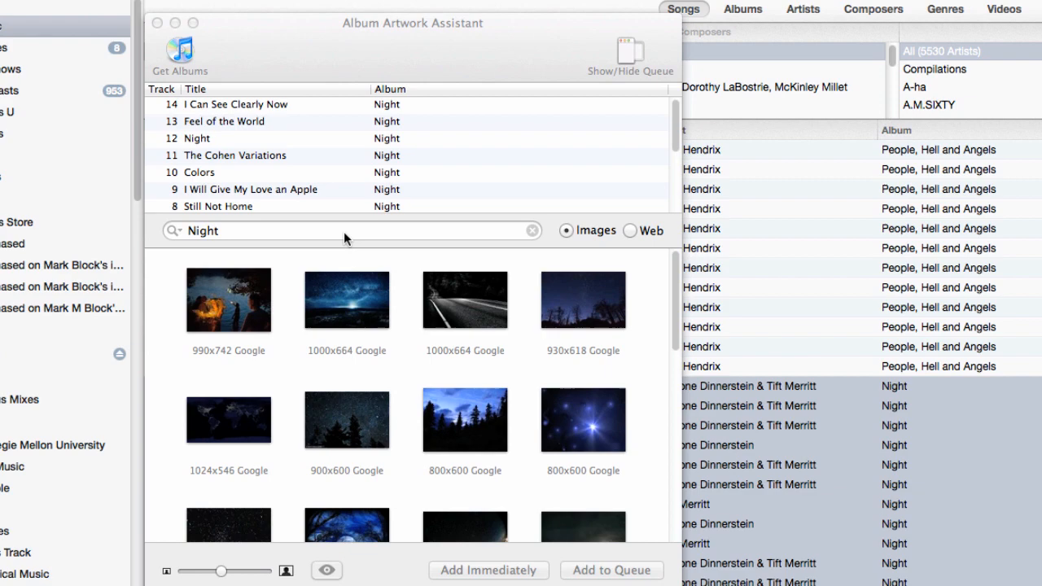
type("dinnerstein")
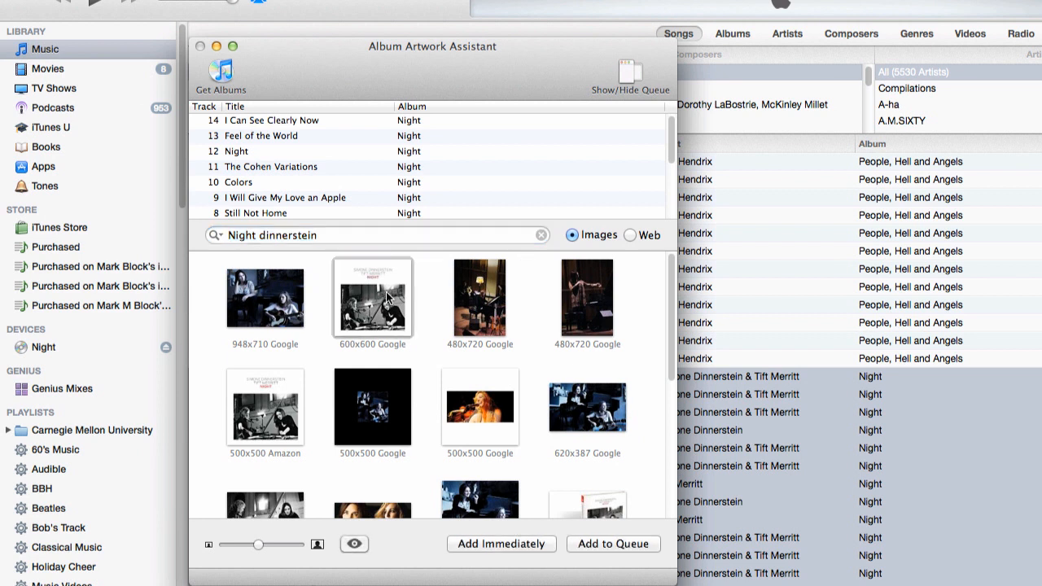
left_click(500, 544)
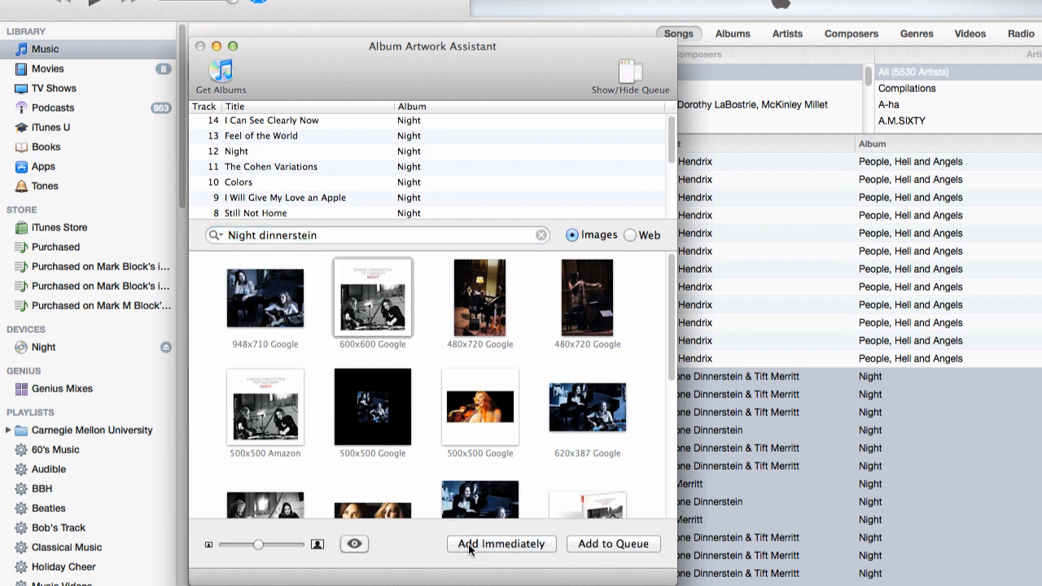
left_click(501, 544)
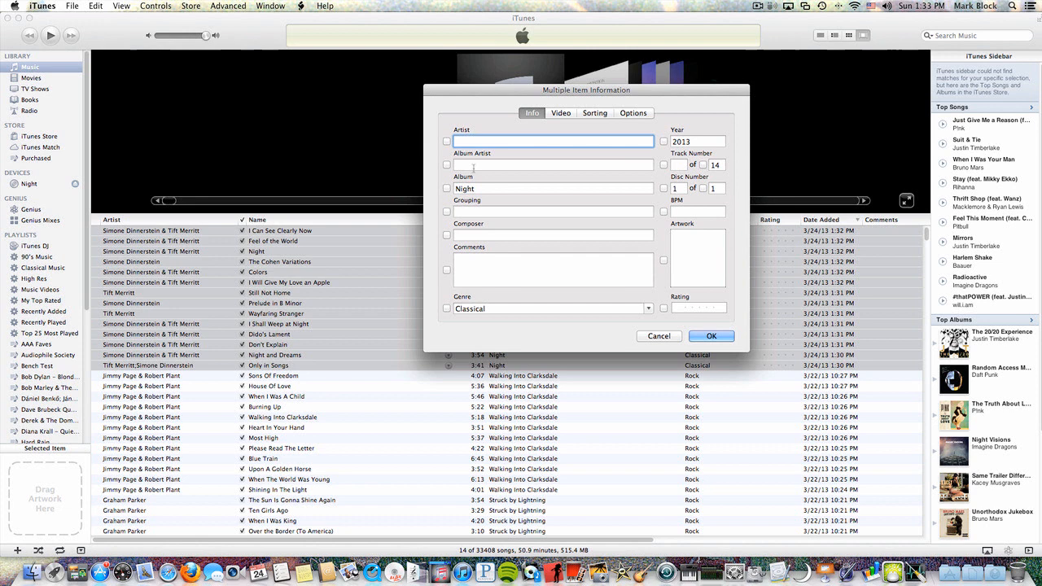
Set artist Simone Dinnerstein and album artist Simone Dinnerstein & Tift Merritt on all tracks
type("Simone Dinnerstein")
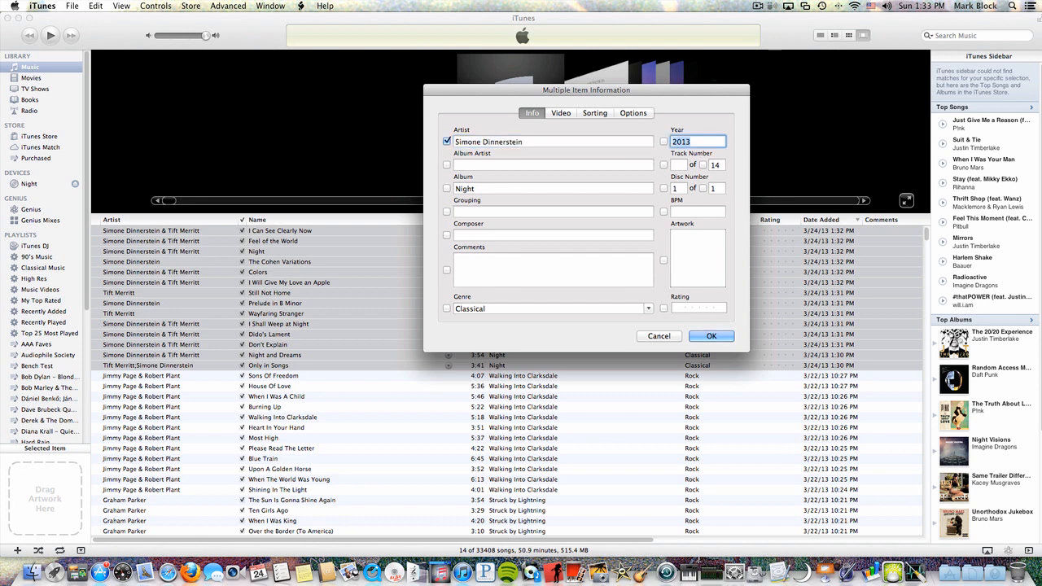
type("Simone Dinnerstein & Tift Merritt")
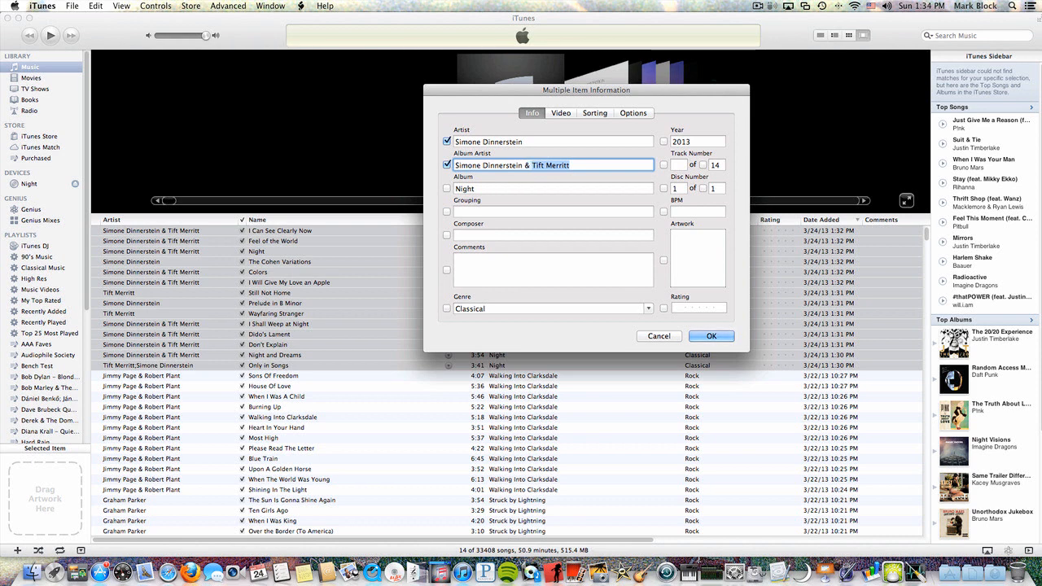
left_click(710, 335)
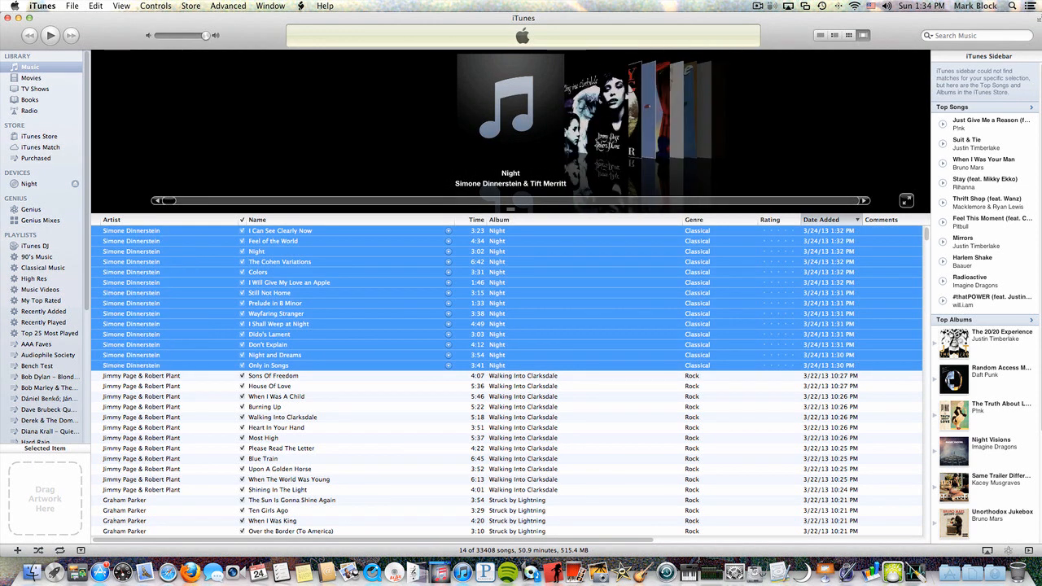
Request album artwork for the selected Night tracks via Get Album Artwork
right_click(269, 355)
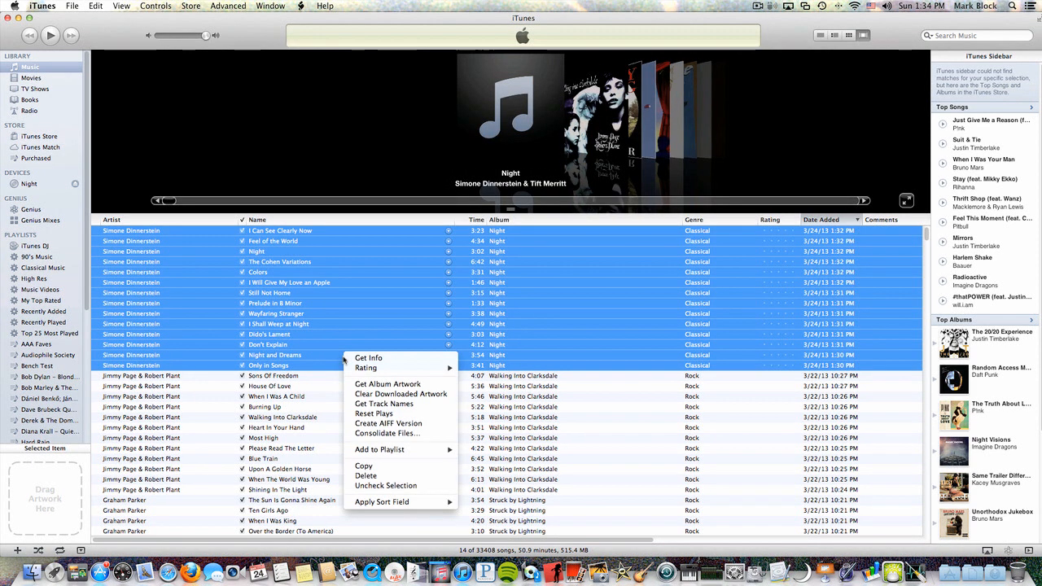
mouse_move(387, 384)
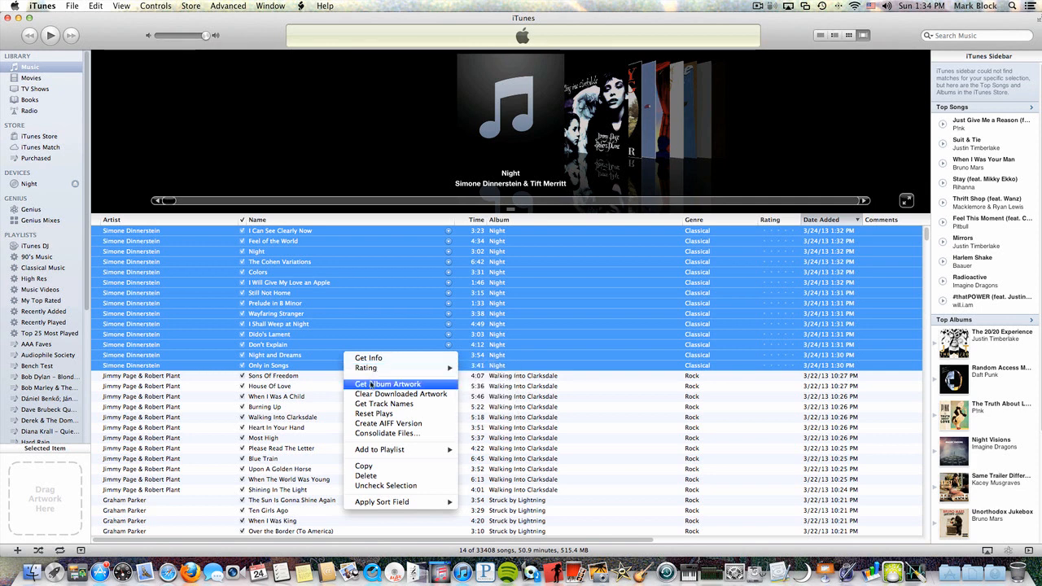
left_click(387, 384)
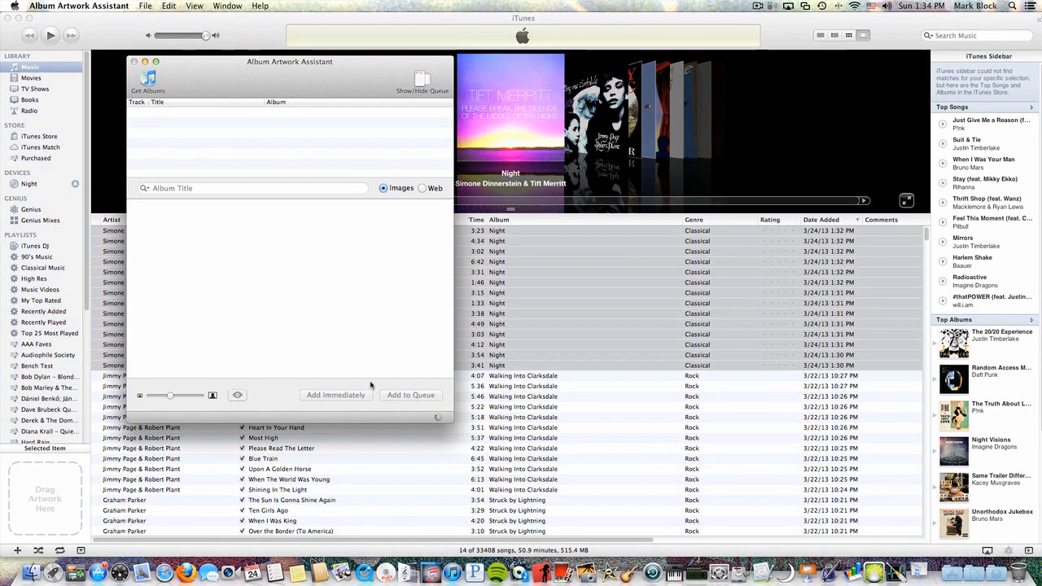
Search 'Night' in Album Artwork Assistant and add the matching cover to the merged album
type("Night dinnerstein")
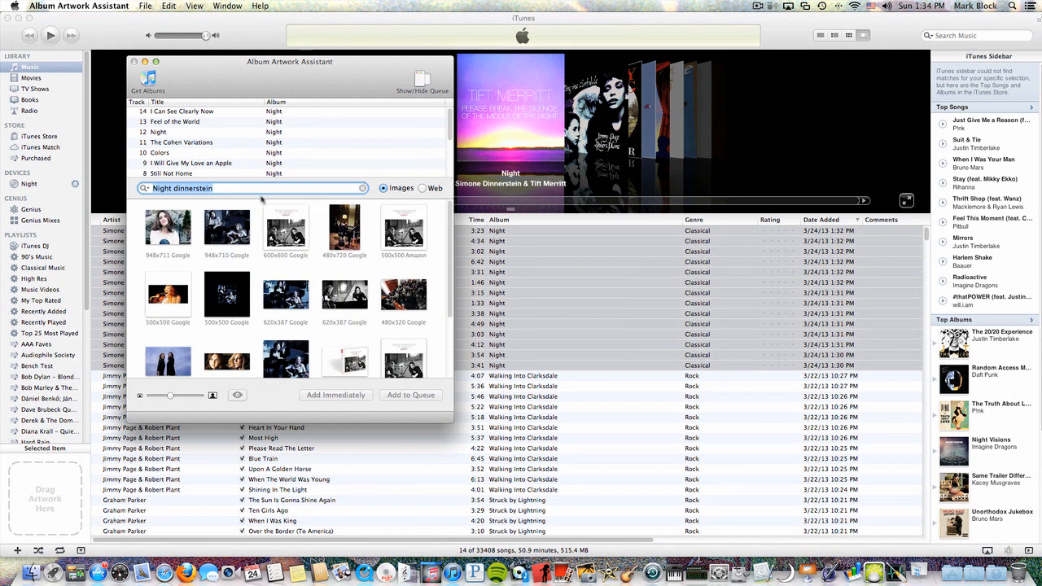
left_click(335, 395)
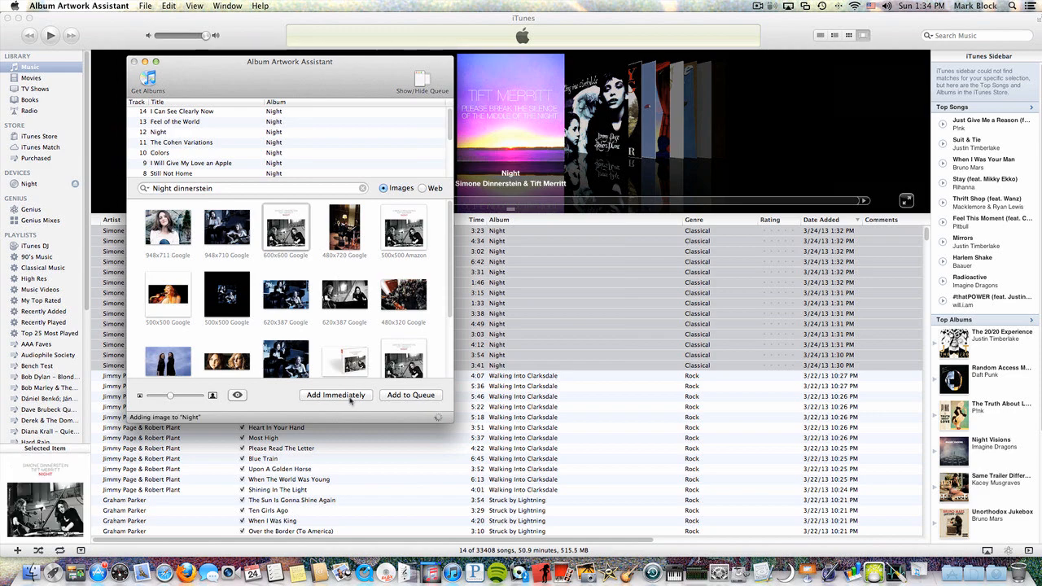
left_click(335, 395)
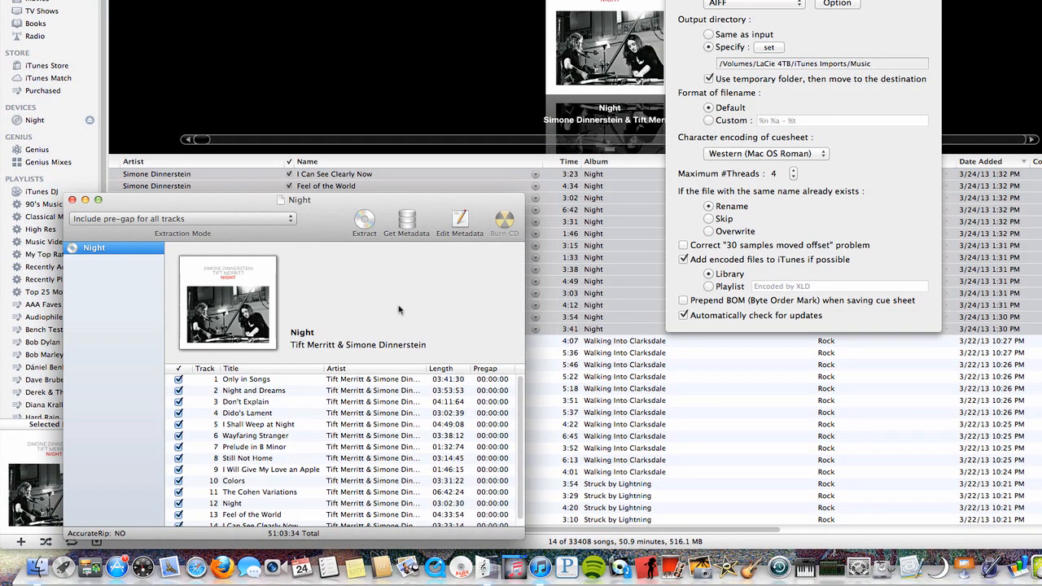
mouse_move(348, 424)
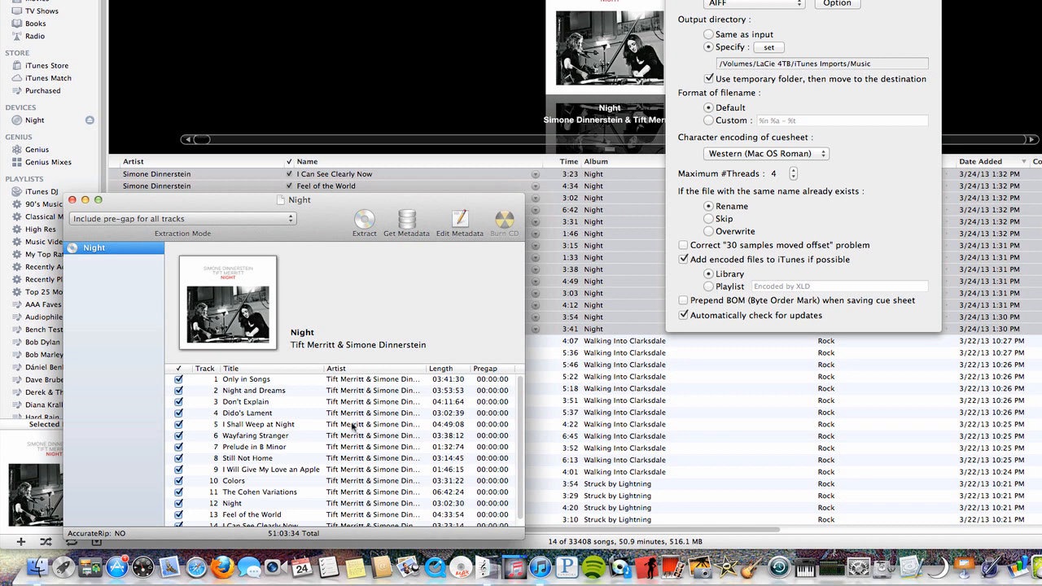
mouse_move(404, 306)
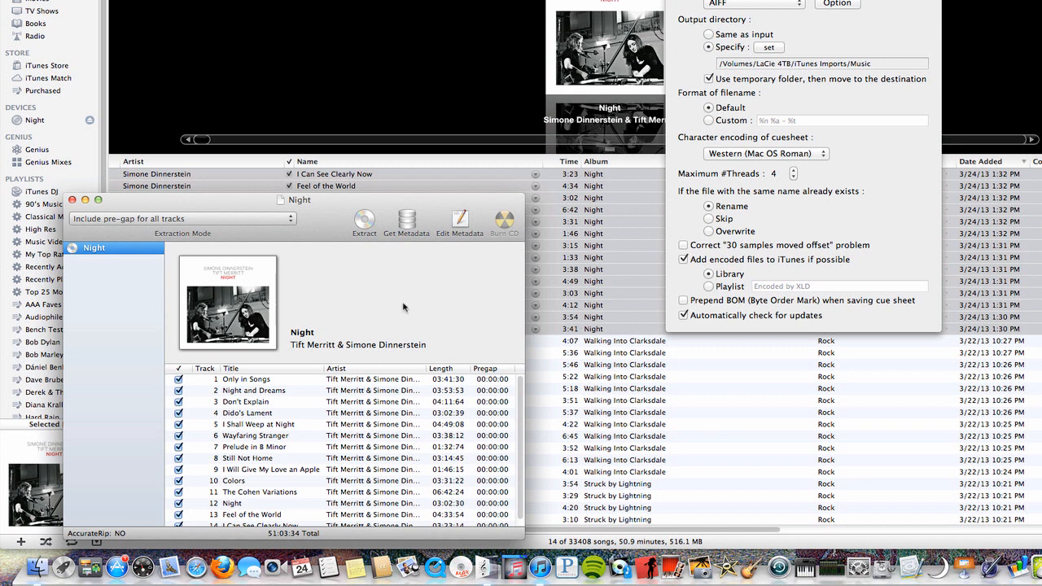